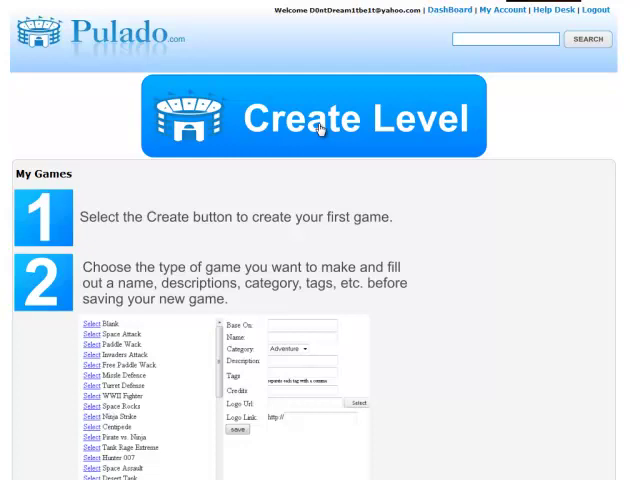
{"action": "mouse_move", "coordinate": [277, 114]}
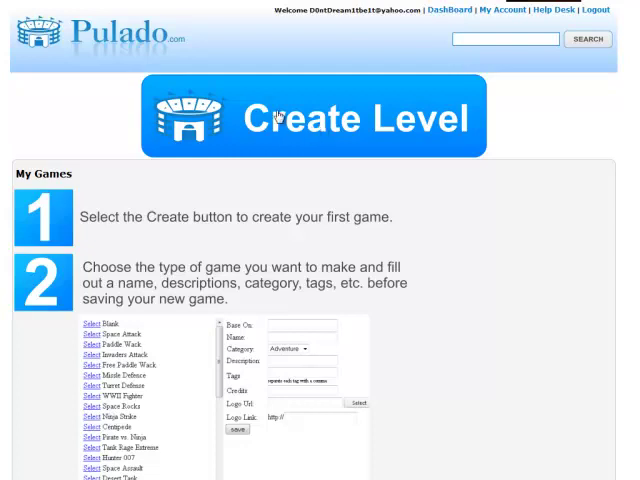
{"action": "mouse_move", "coordinate": [278, 159]}
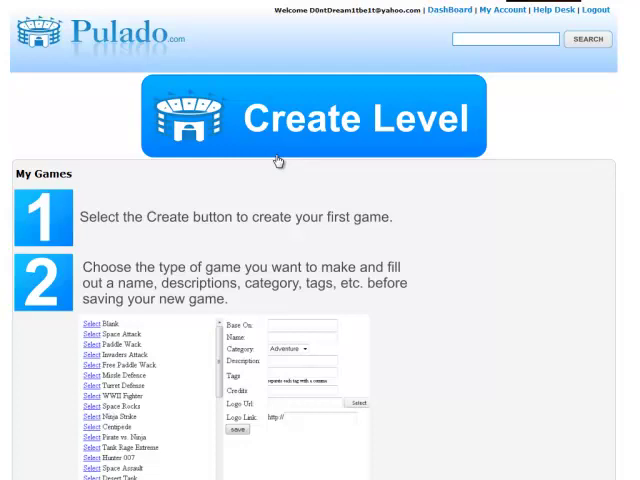
{"action": "mouse_move", "coordinate": [283, 137]}
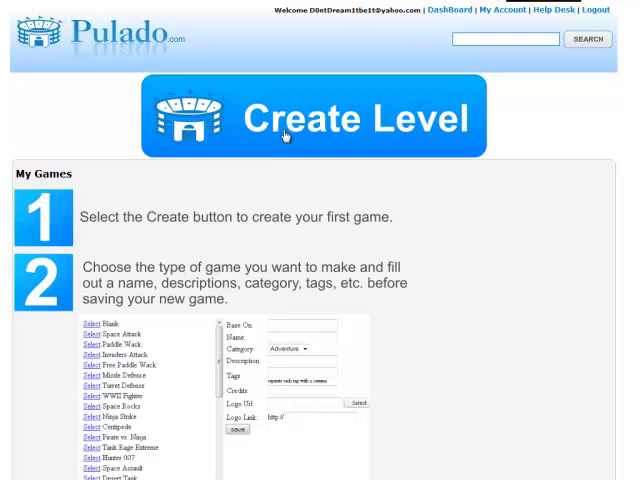
{"action": "mouse_move", "coordinate": [282, 172]}
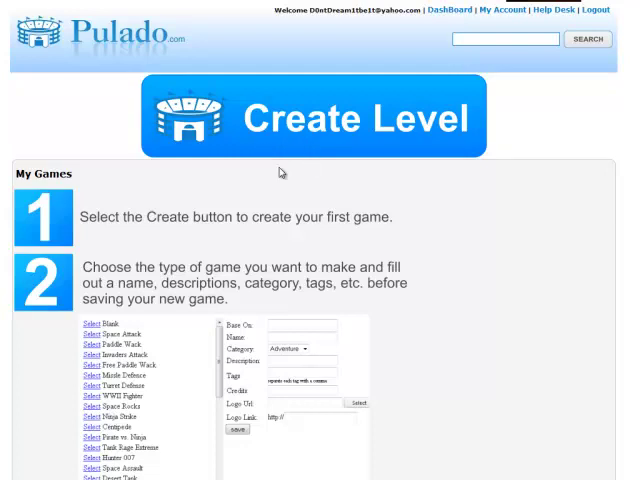
{"action": "mouse_move", "coordinate": [282, 172]}
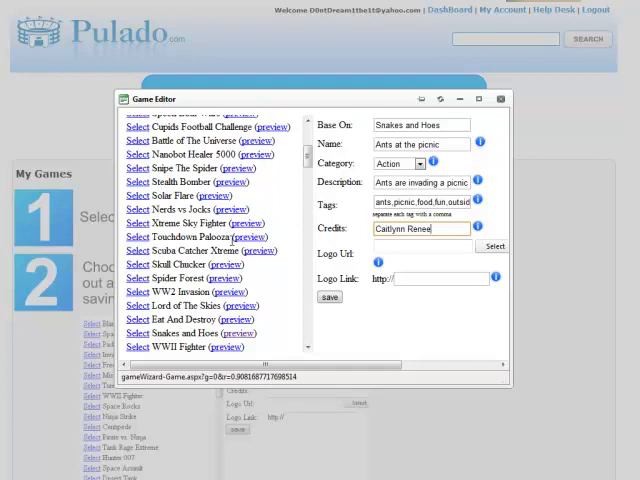
Scroll down the Ants at the picnic game form in the editor.
{"action": "scroll", "scroll_direction": "down", "scroll_amount": 3}
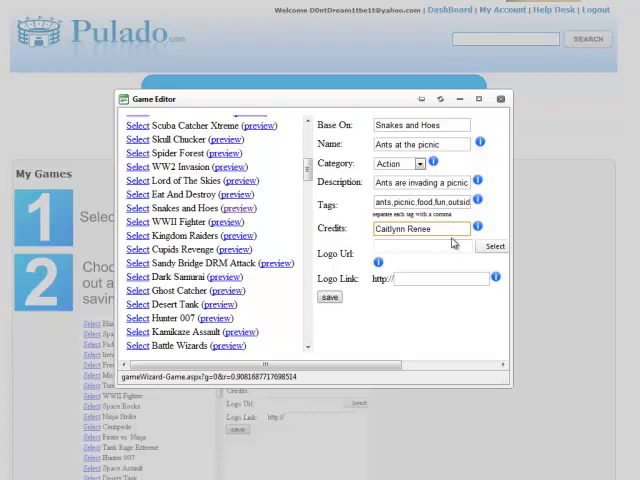
{"action": "mouse_move", "coordinate": [452, 243]}
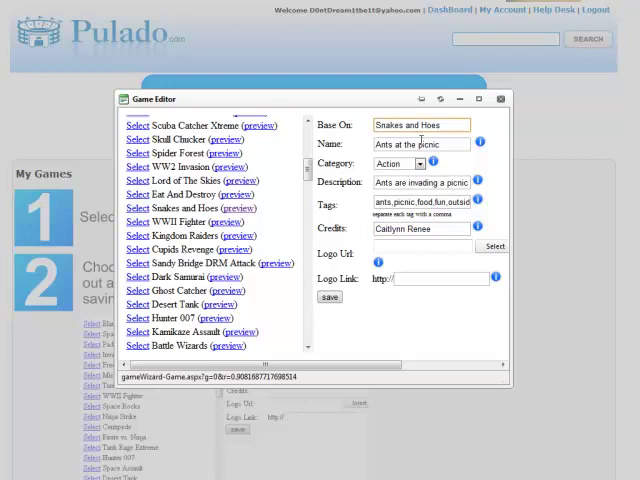
{"action": "left_click", "coordinate": [420, 144]}
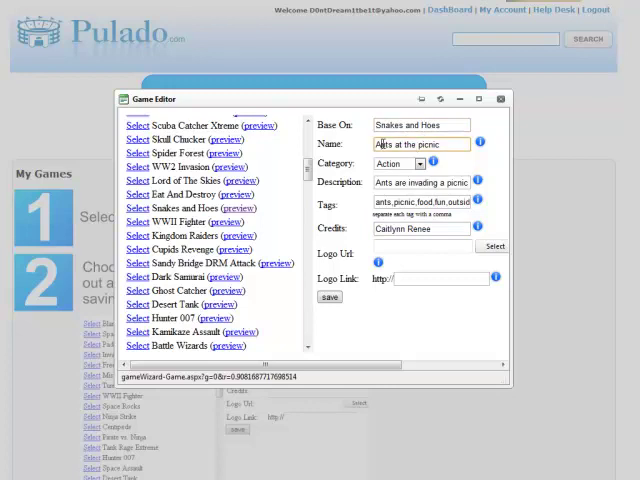
{"action": "left_click", "coordinate": [421, 163]}
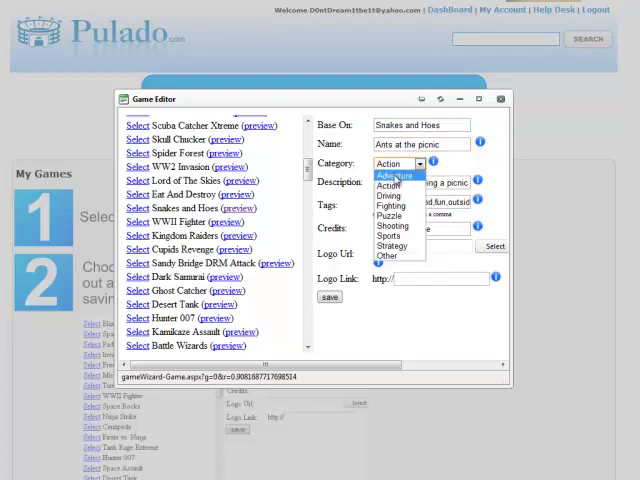
{"action": "left_click", "coordinate": [388, 185]}
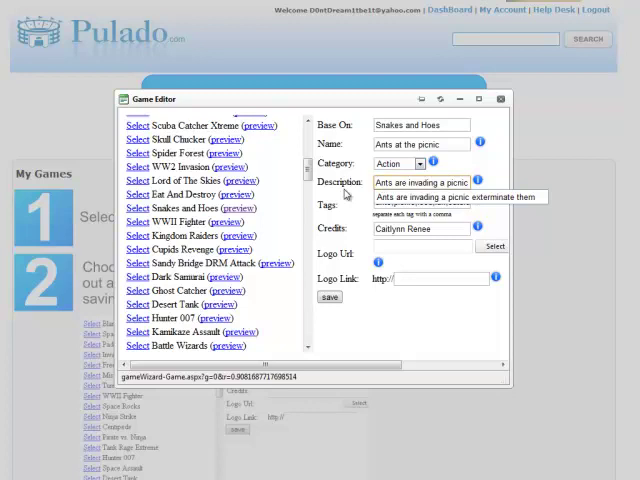
{"action": "type", "text": "ants,picnic,food,fun,outside"}
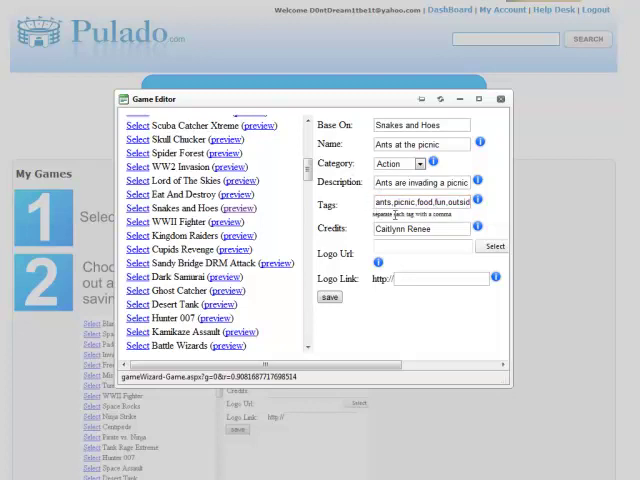
{"action": "left_click", "coordinate": [420, 228]}
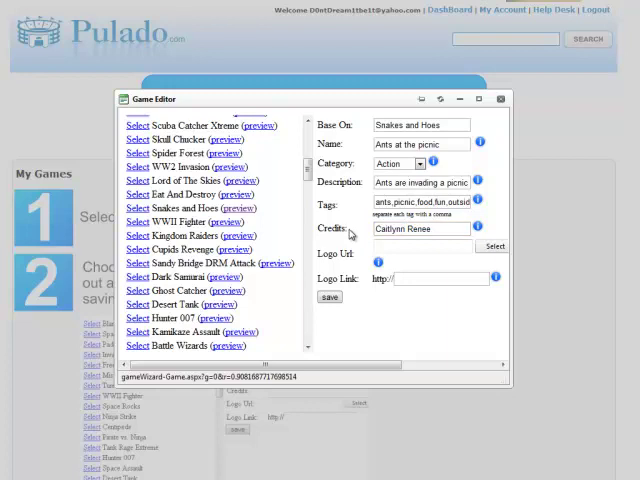
{"action": "scroll", "scroll_direction": "down", "scroll_amount": 3}
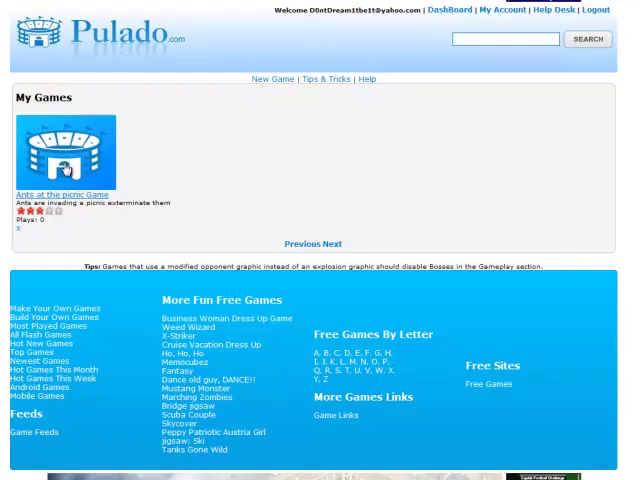
Open Ants at the picnic from My Games and start its Play! preview.
{"action": "left_click", "coordinate": [62, 194]}
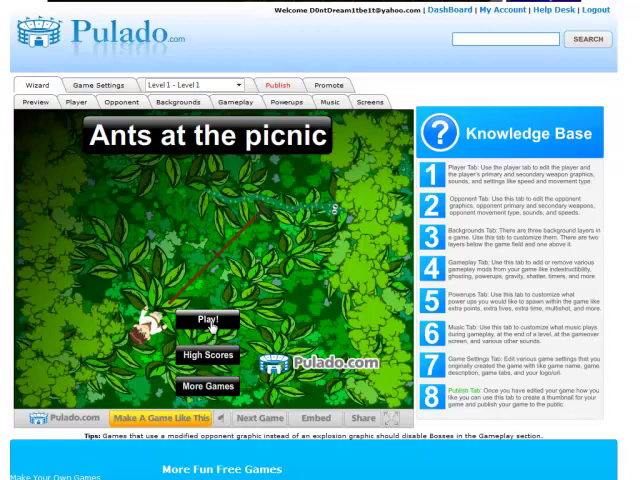
{"action": "left_click", "coordinate": [206, 319]}
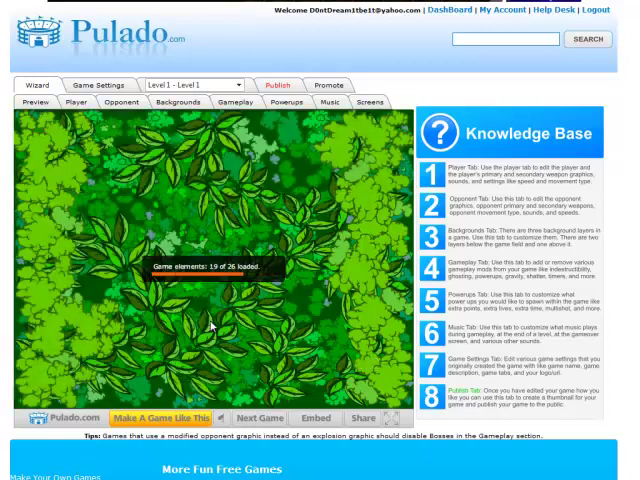